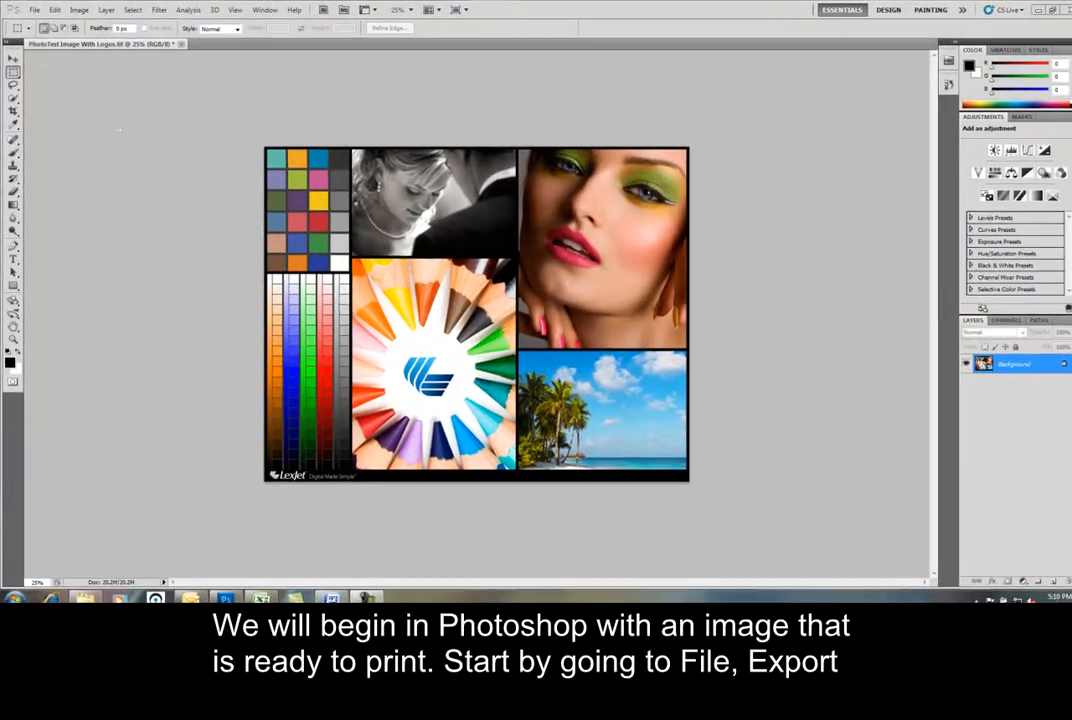
# Step: Export the collage from Photoshop to the imagePROGRAF Print Plug-In
pyautogui.click(56, 18)
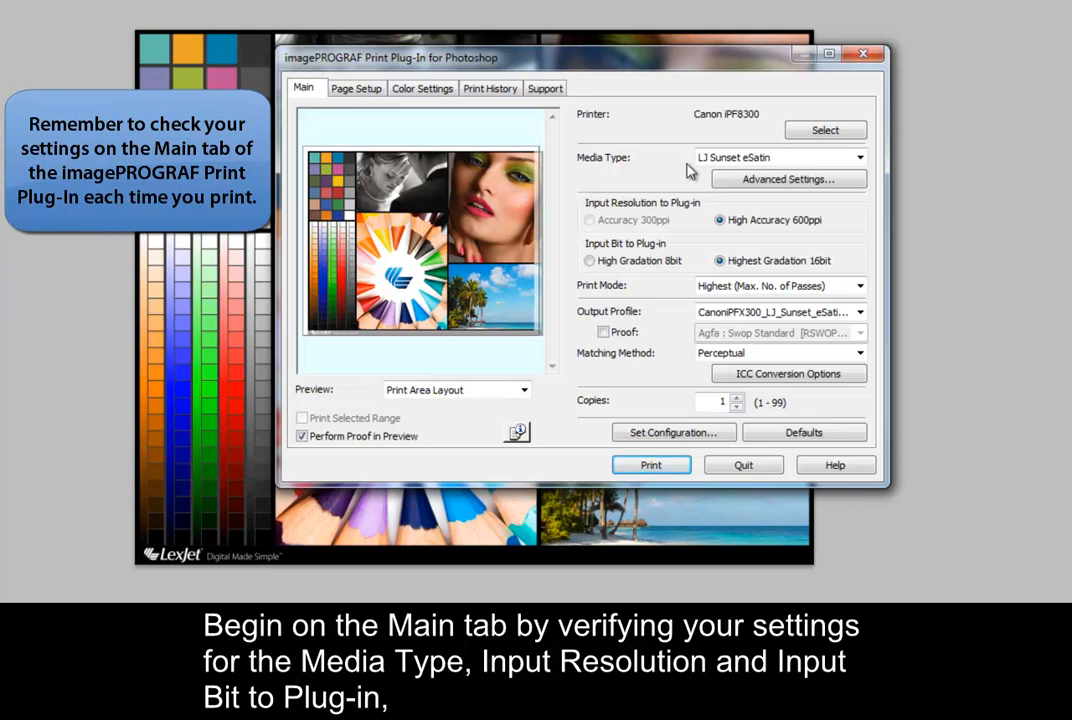
pyautogui.moveTo(688, 248)
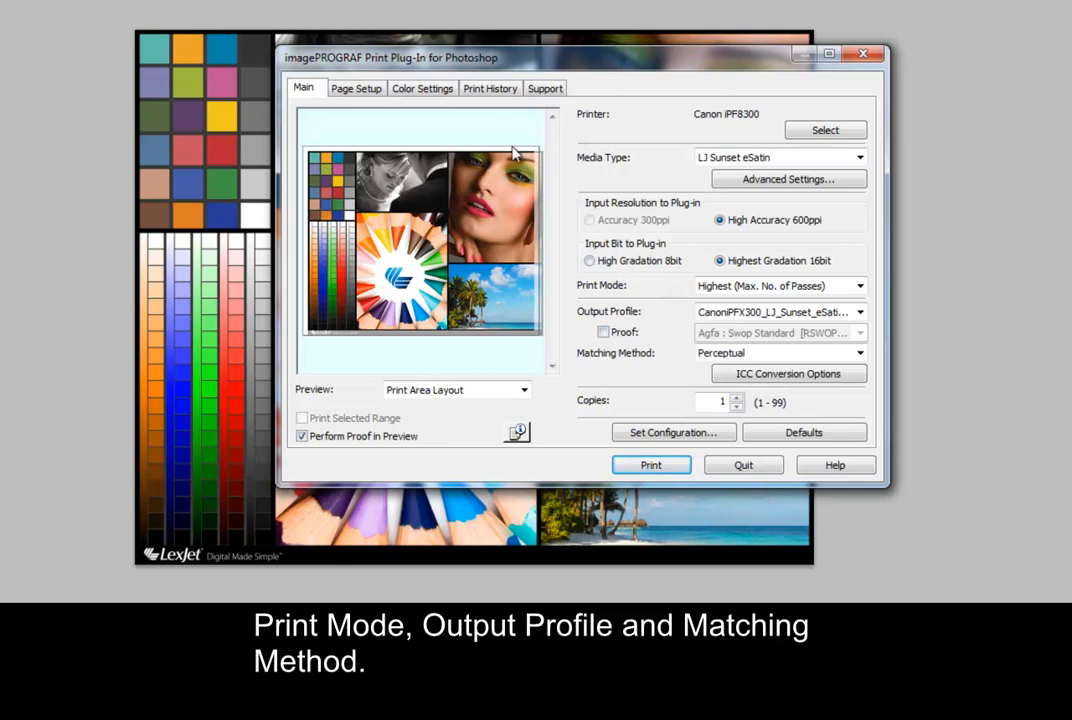
# Step: Keep LJ Sunset eSatin media with Perceptual matching and move to Page Setup
pyautogui.click(356, 88)
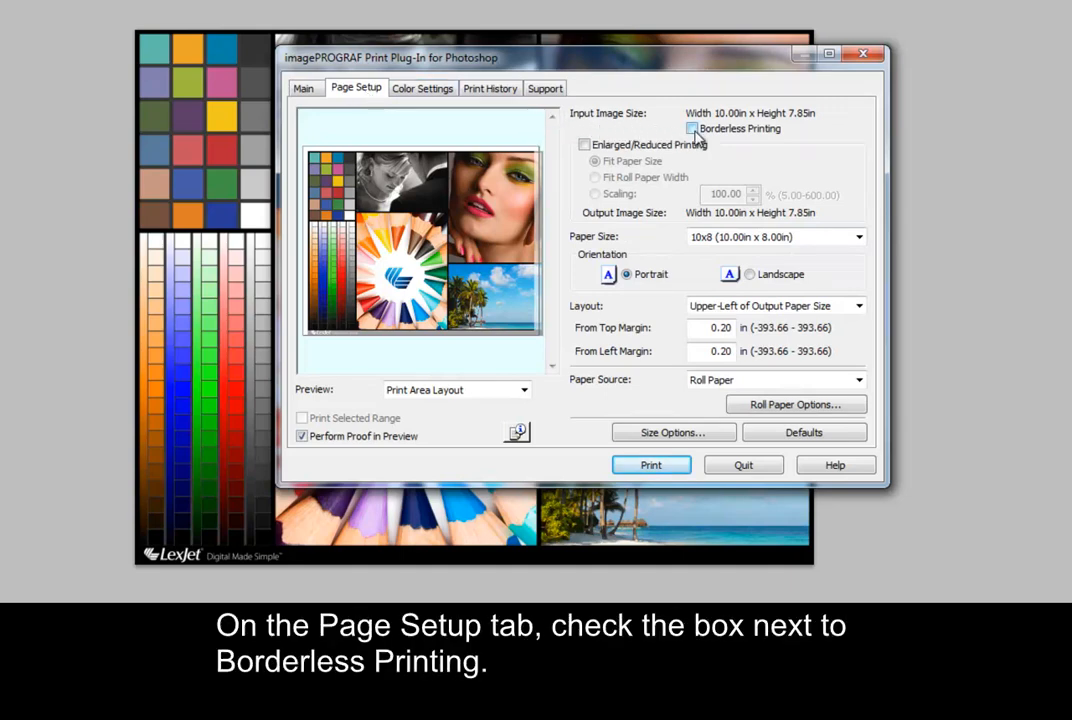
# Step: Enable Borderless Printing on a 10-in. (254.0mm) roll, giving a 10.23 × 8.04 in. output
pyautogui.click(692, 128)
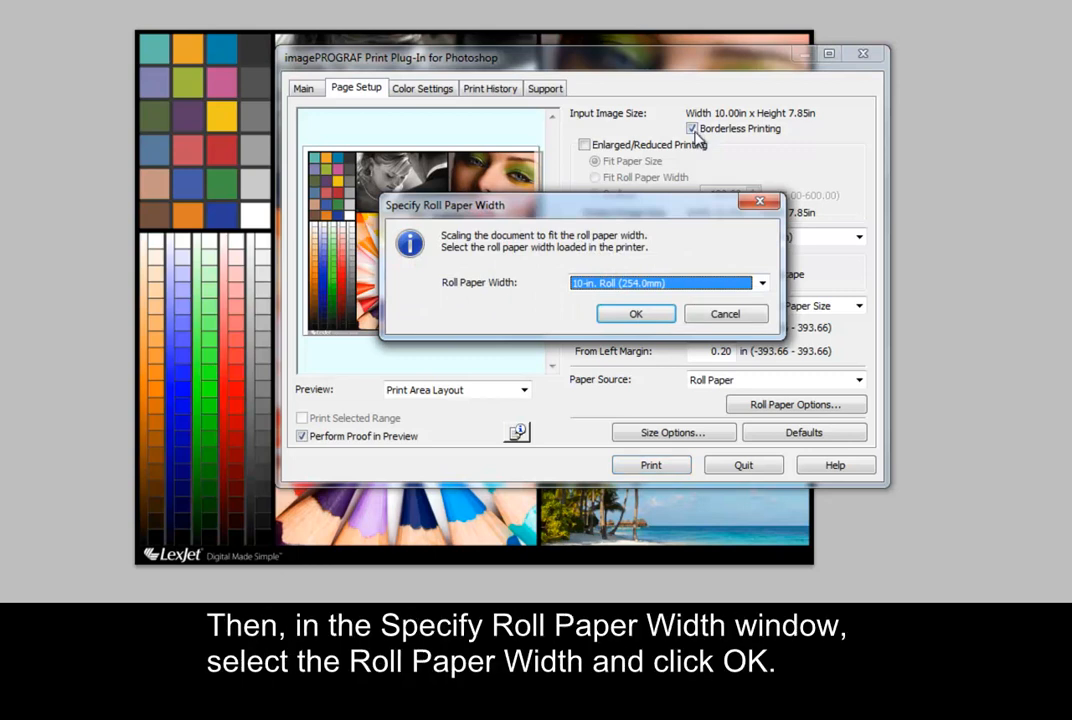
pyautogui.click(762, 284)
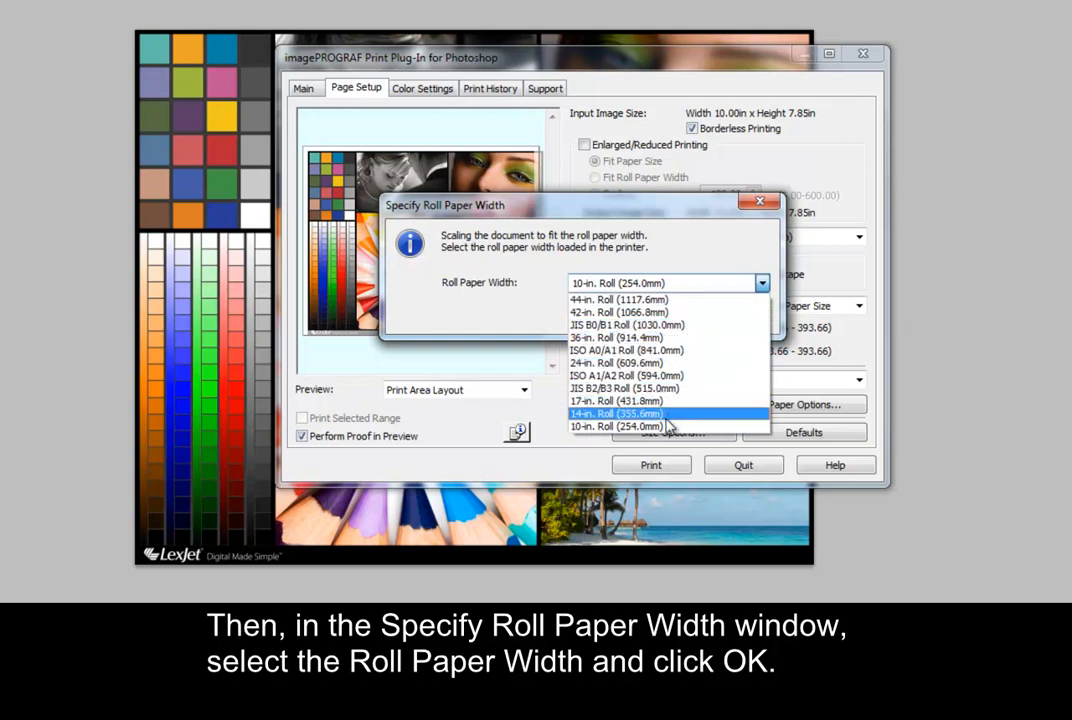
pyautogui.click(616, 426)
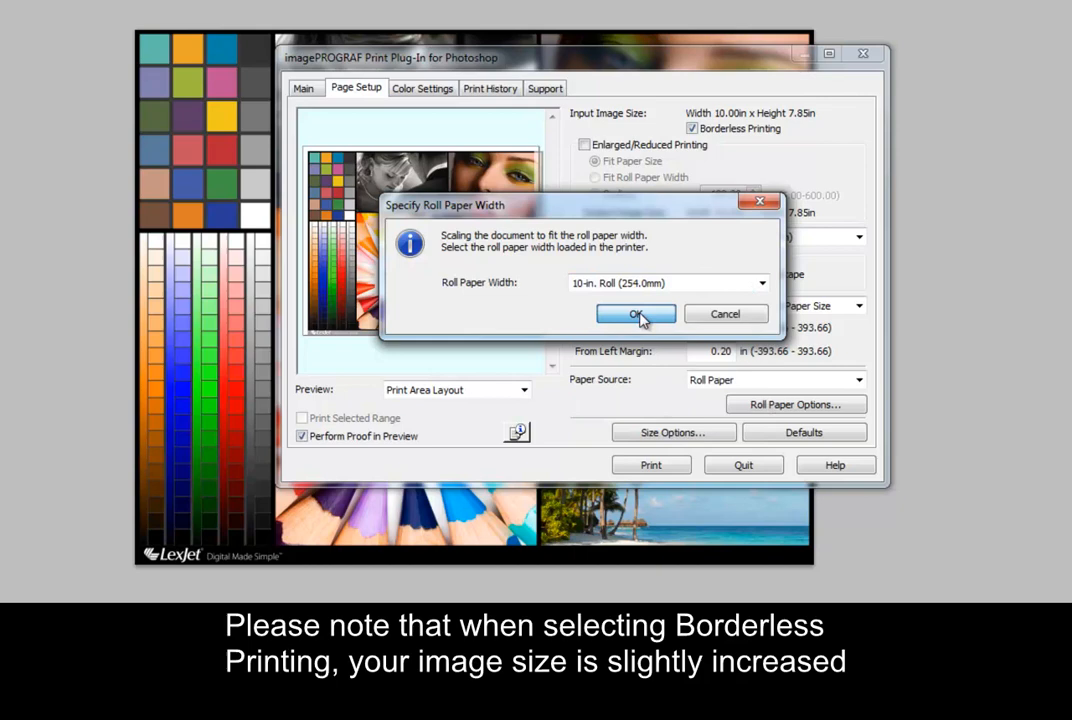
pyautogui.click(636, 314)
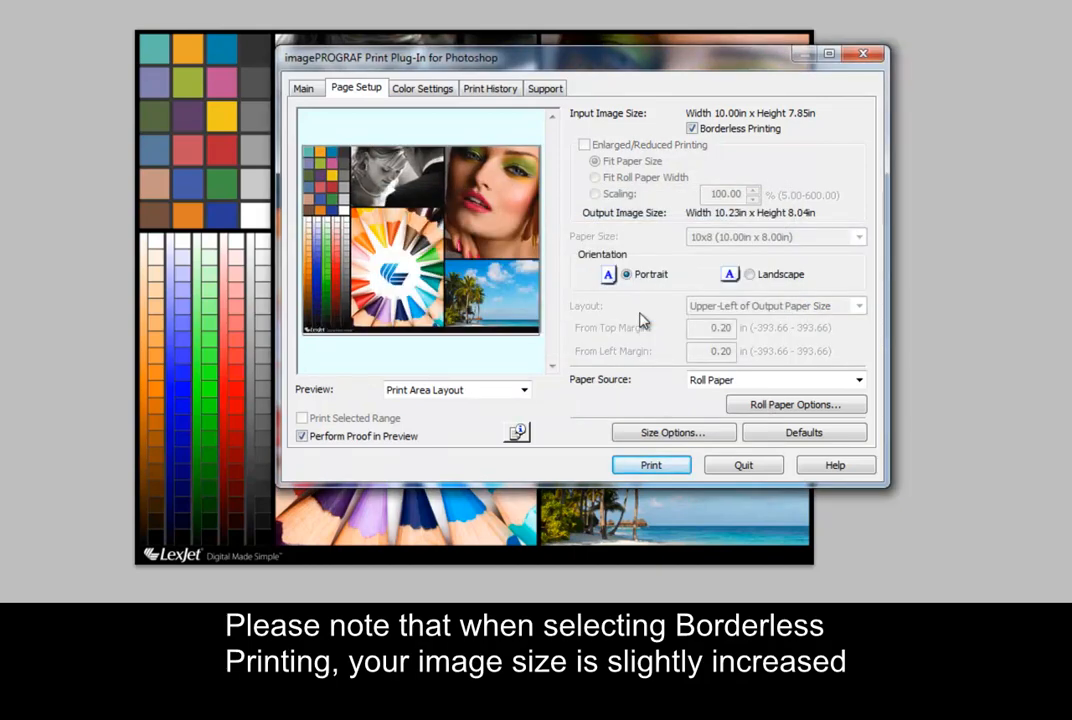
pyautogui.moveTo(700, 220)
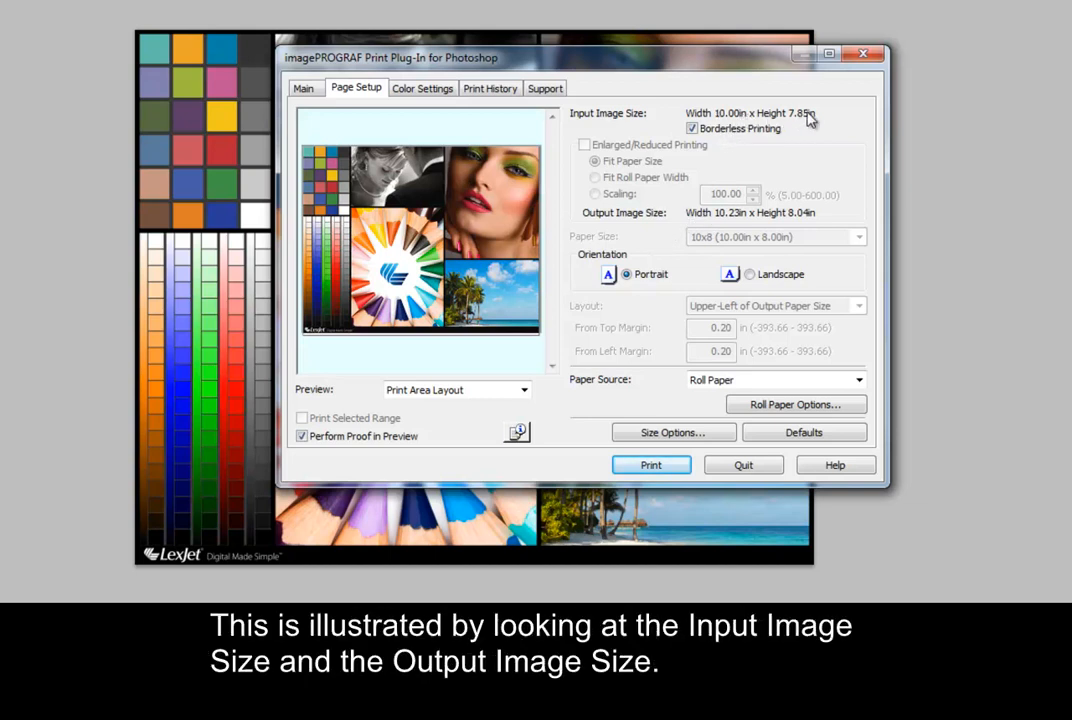
pyautogui.moveTo(820, 116)
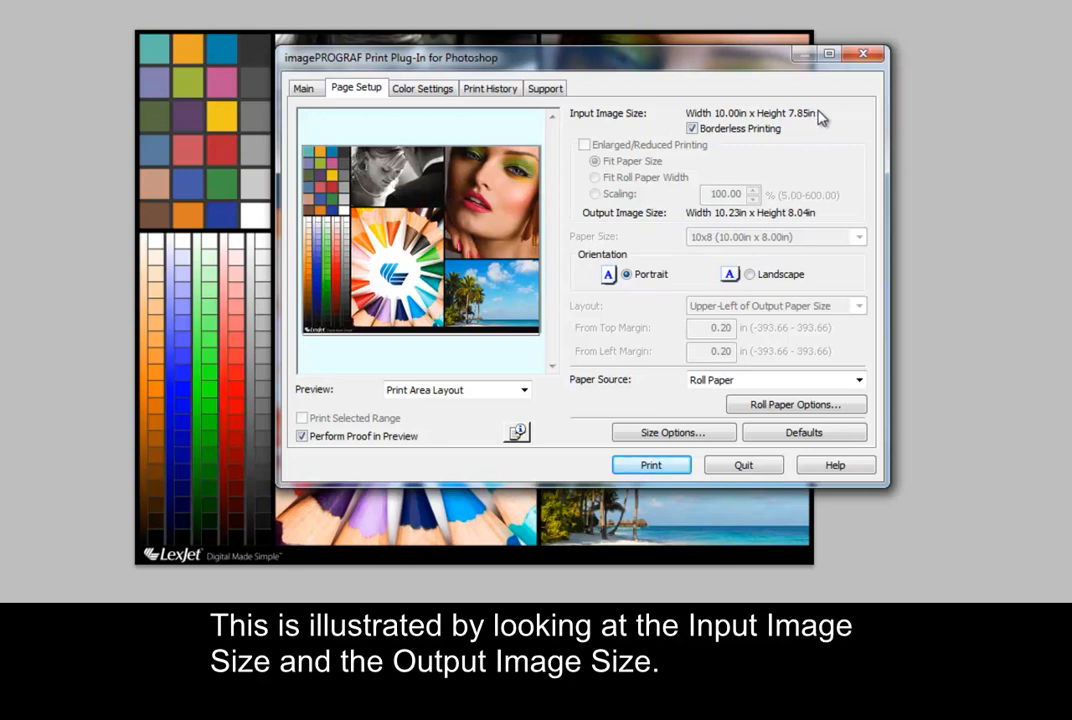
pyautogui.moveTo(668, 228)
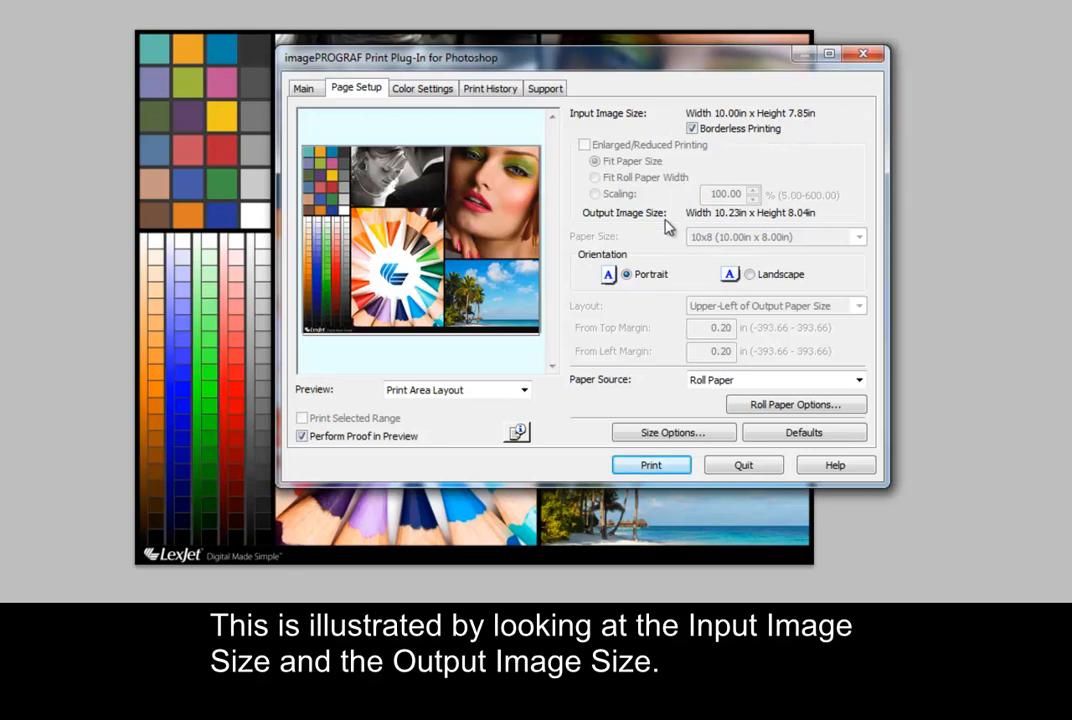
pyautogui.moveTo(832, 232)
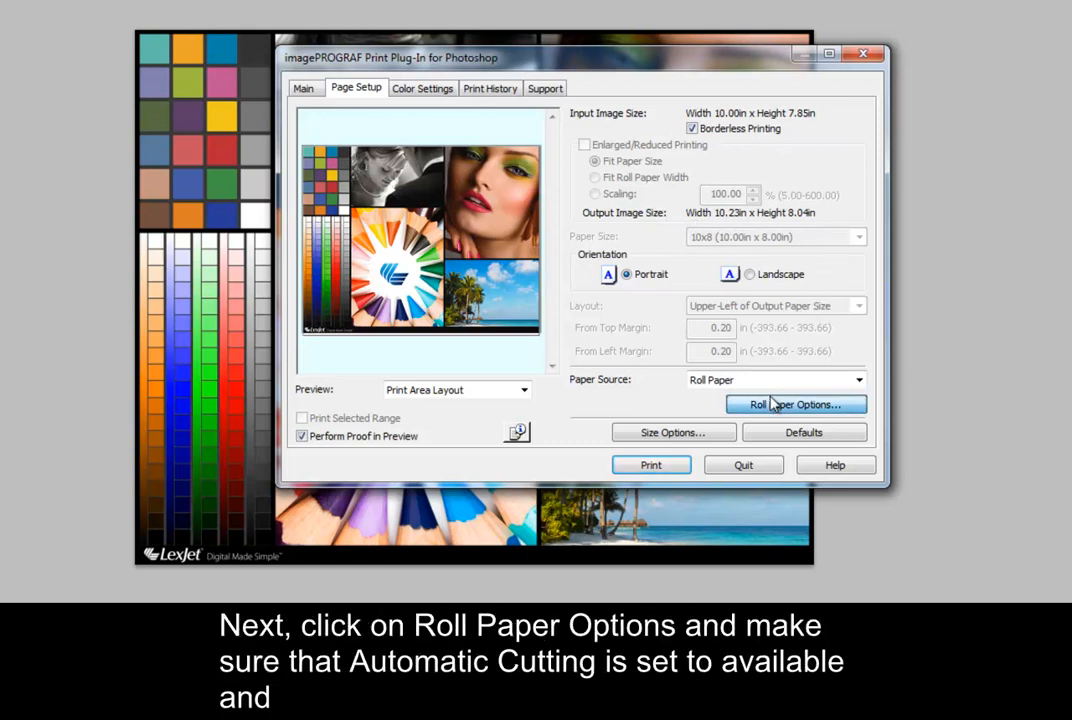
# Step: Confirm Automatic Cutting available with no top/bottom spaces, then print the image
pyautogui.click(796, 404)
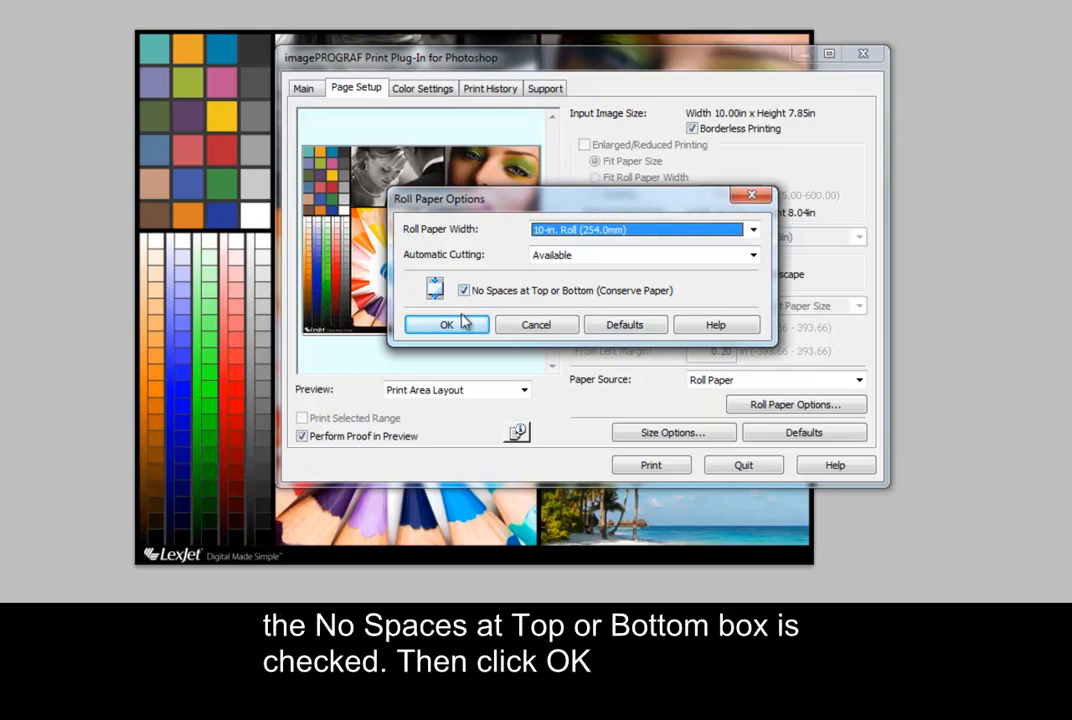
pyautogui.click(446, 324)
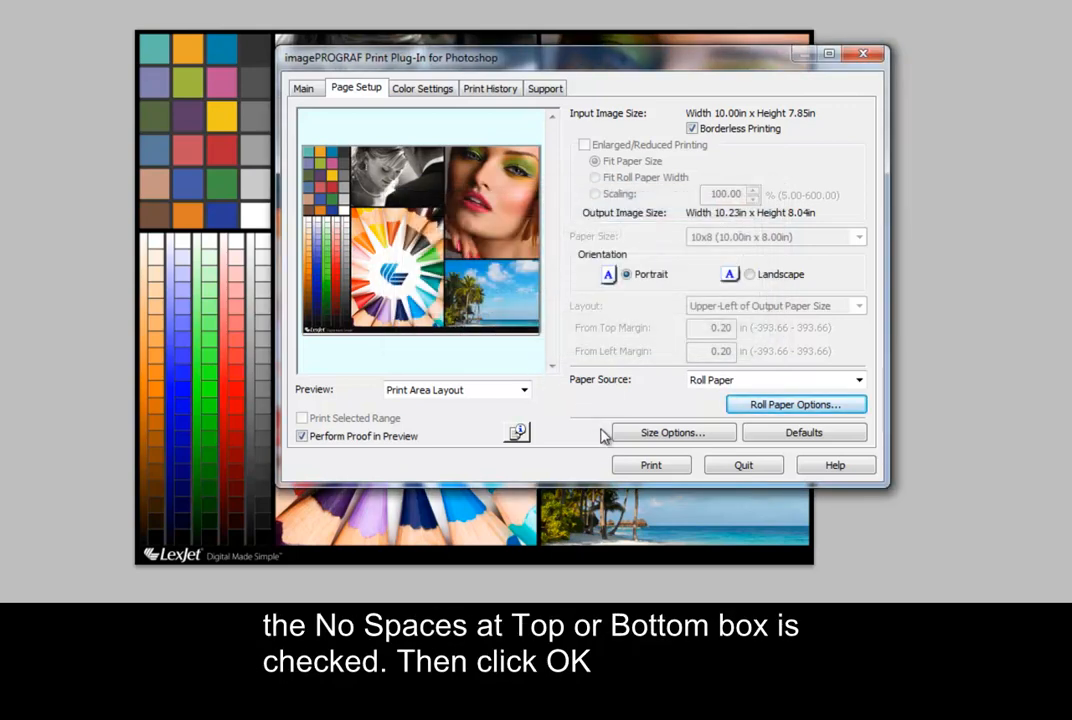
pyautogui.moveTo(652, 464)
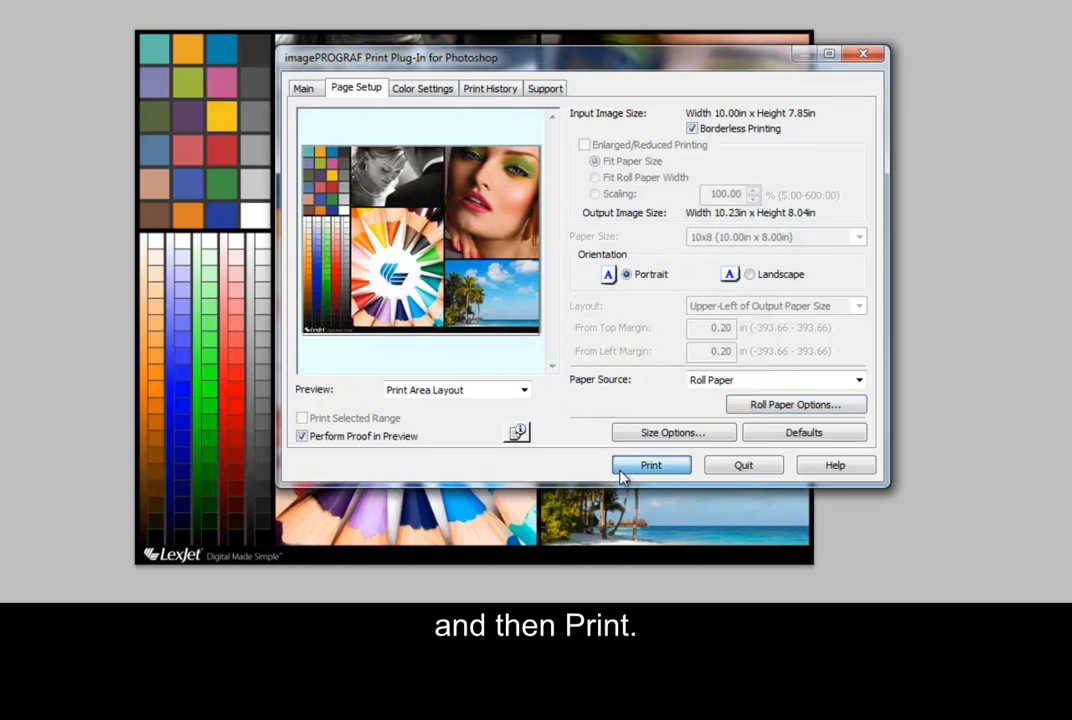
pyautogui.click(650, 464)
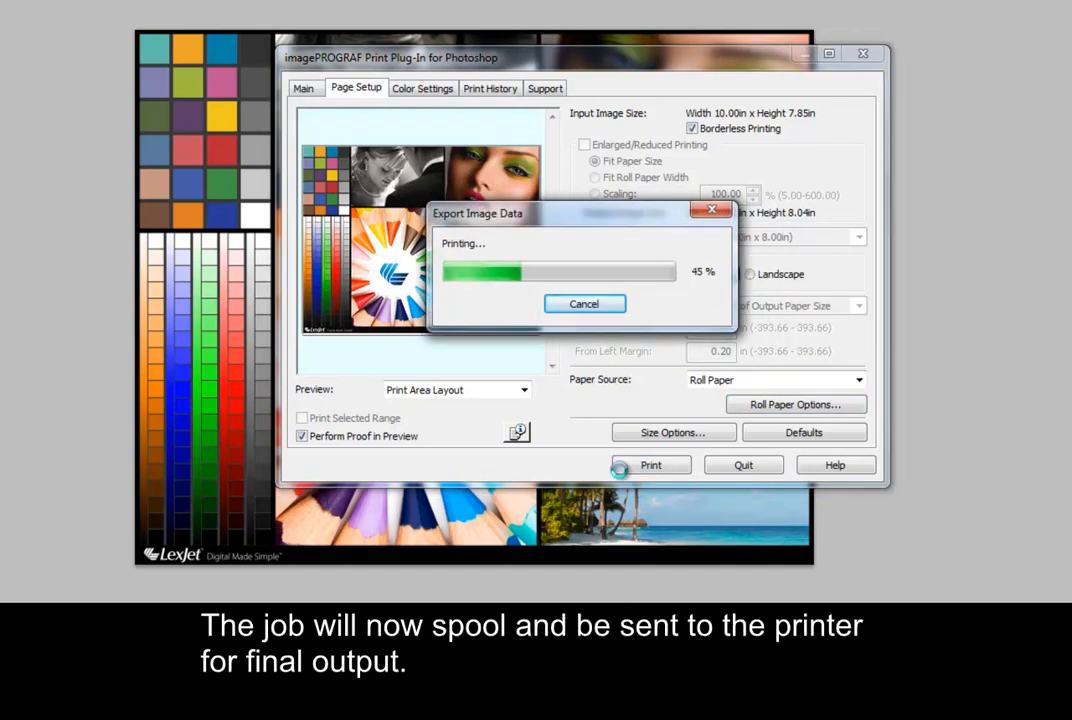